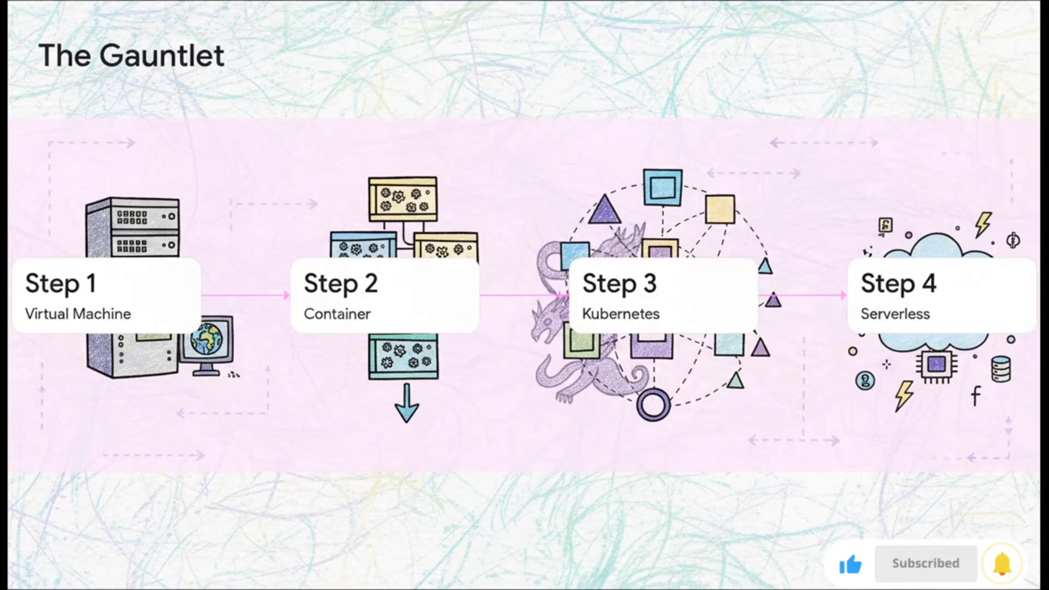
left_click(925, 564)
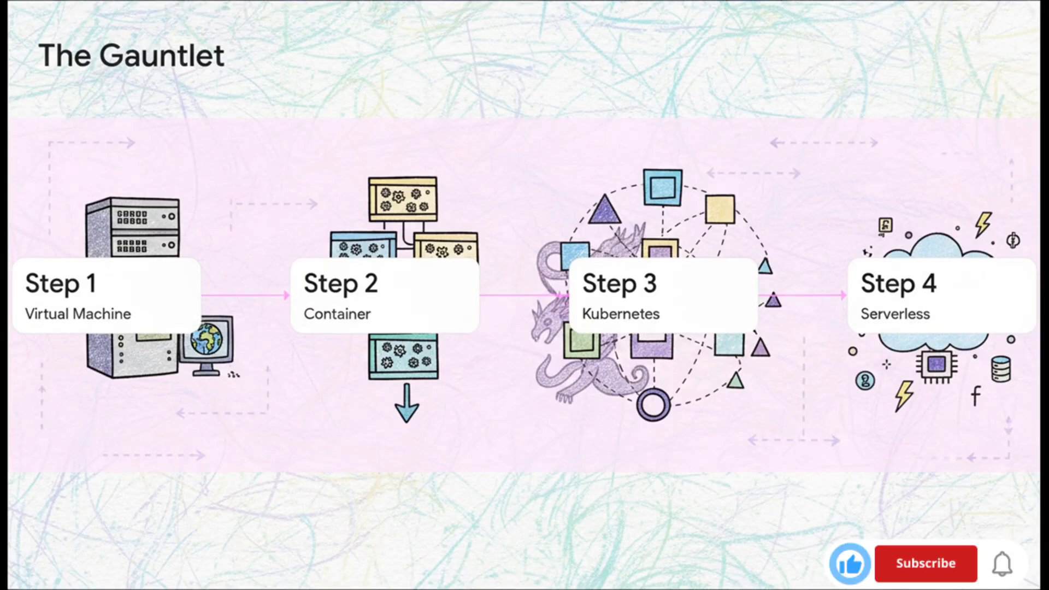
left_click(925, 578)
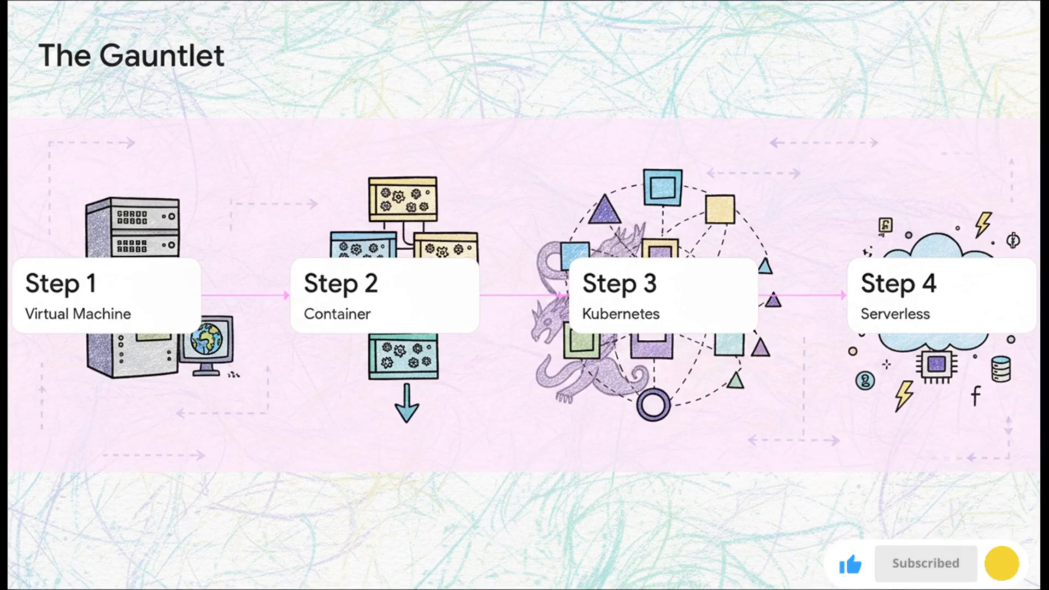
left_click(927, 564)
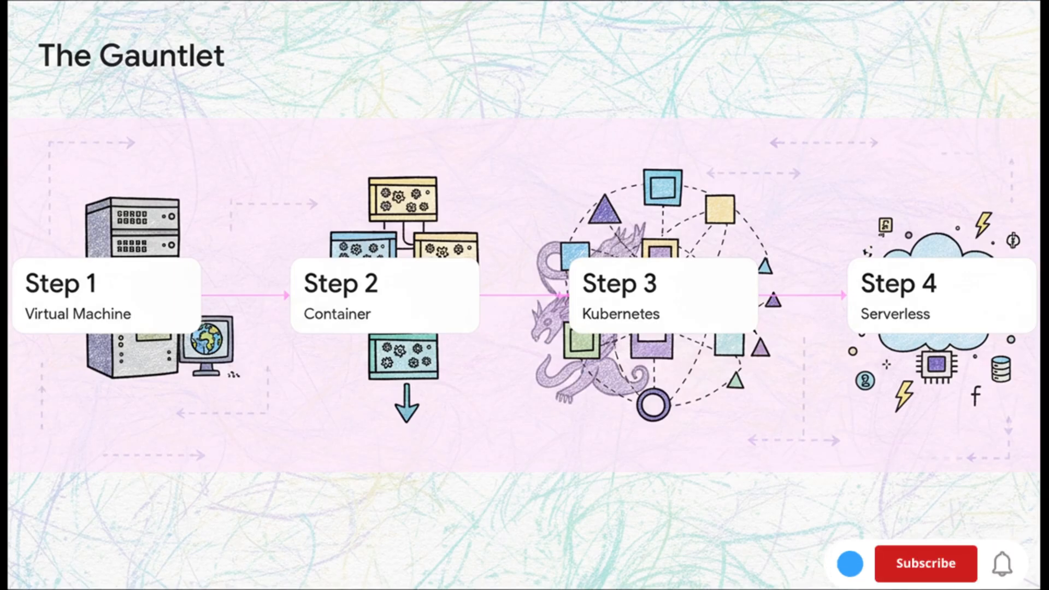
left_click(927, 579)
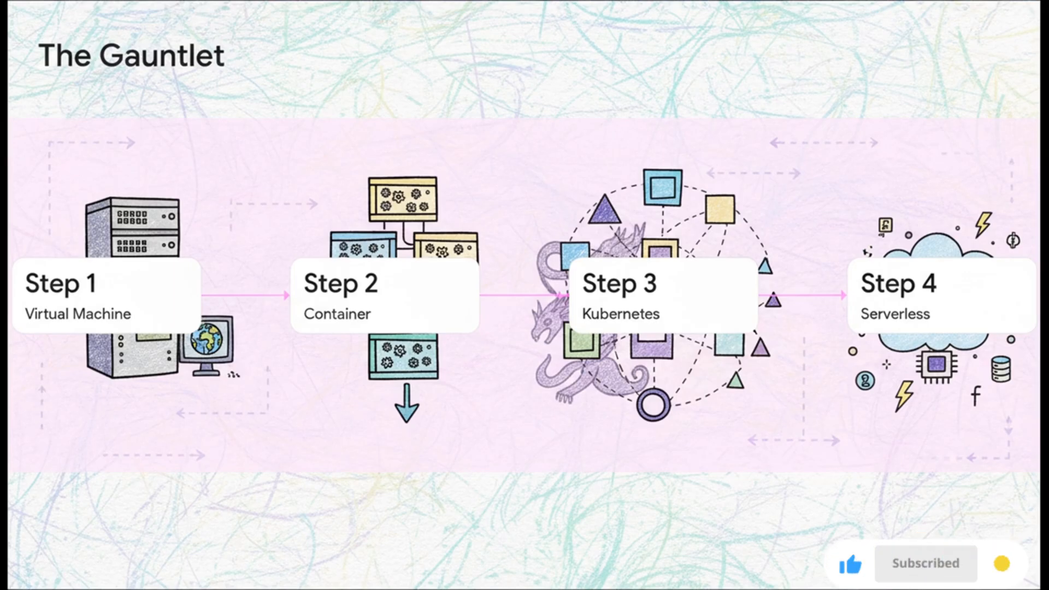
left_click(925, 564)
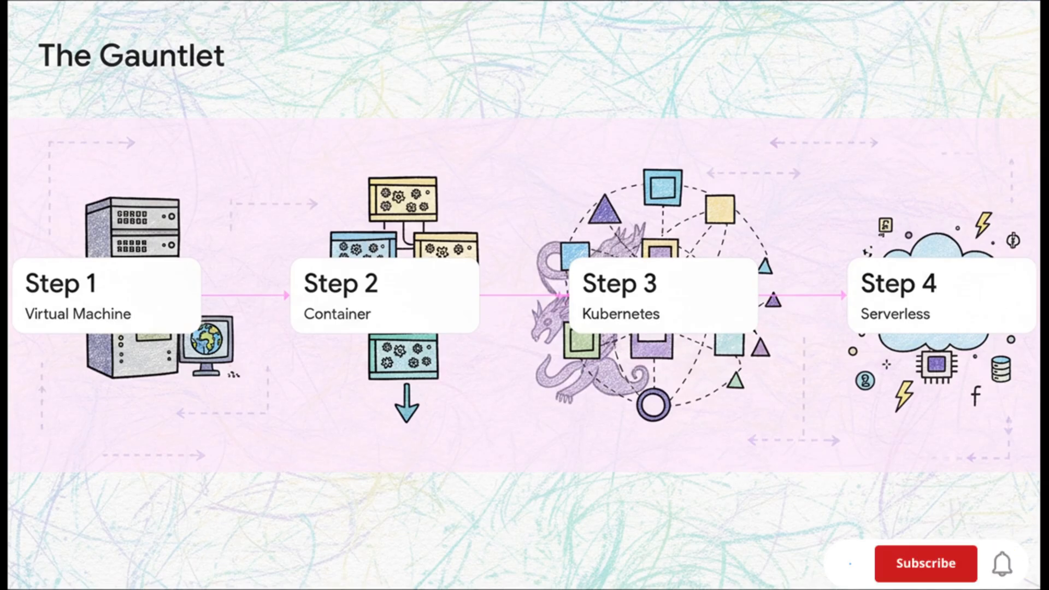
left_click(927, 564)
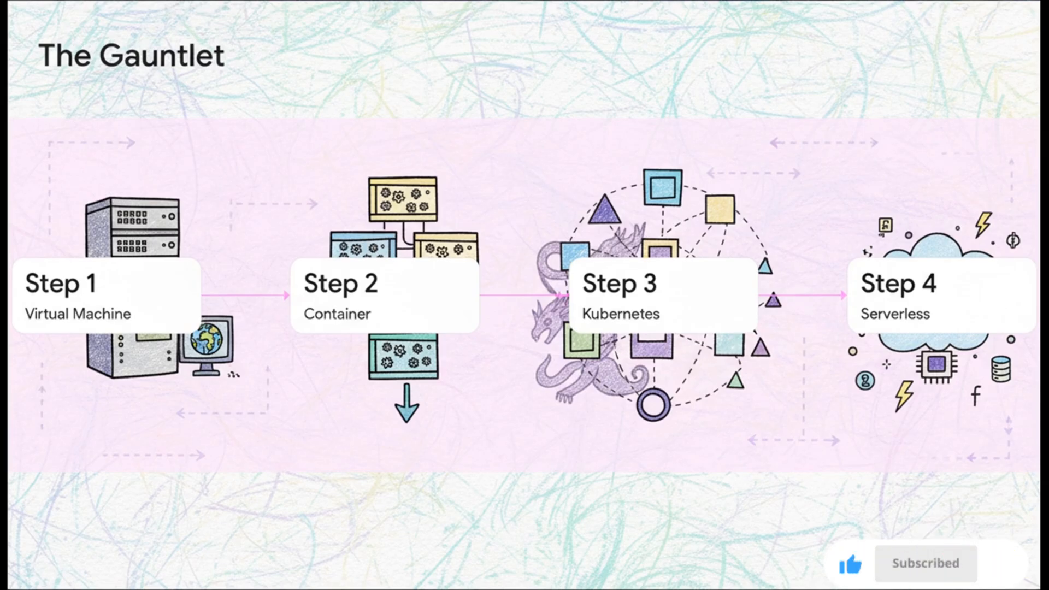
left_click(925, 563)
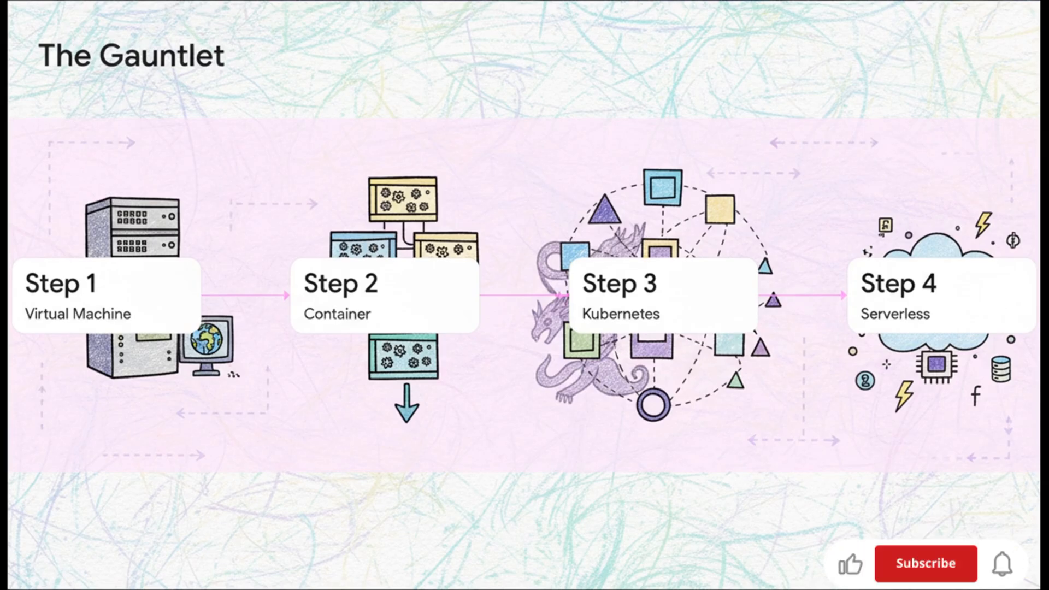
left_click(926, 577)
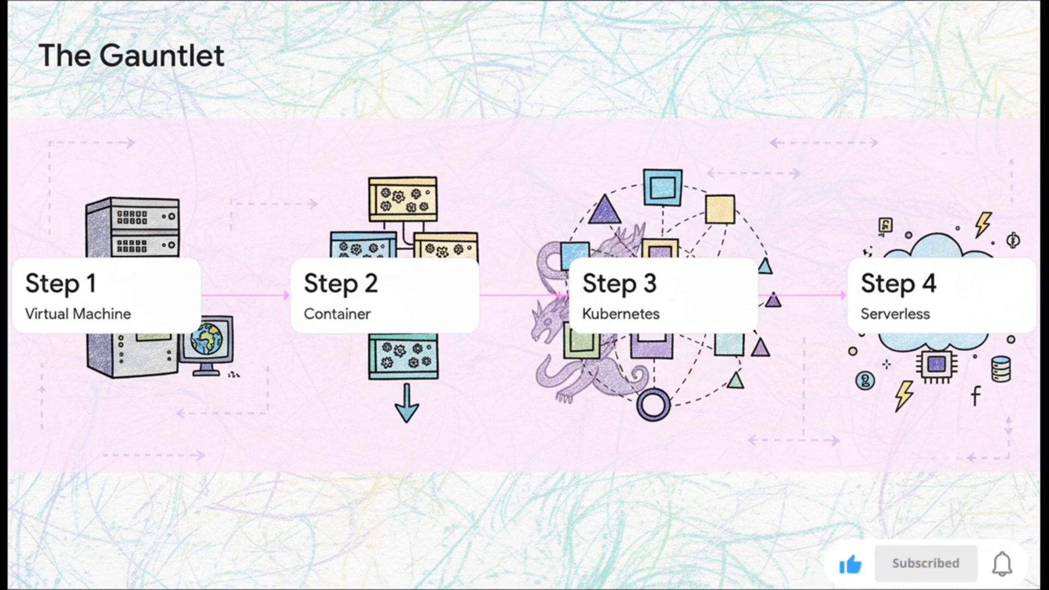
left_click(926, 579)
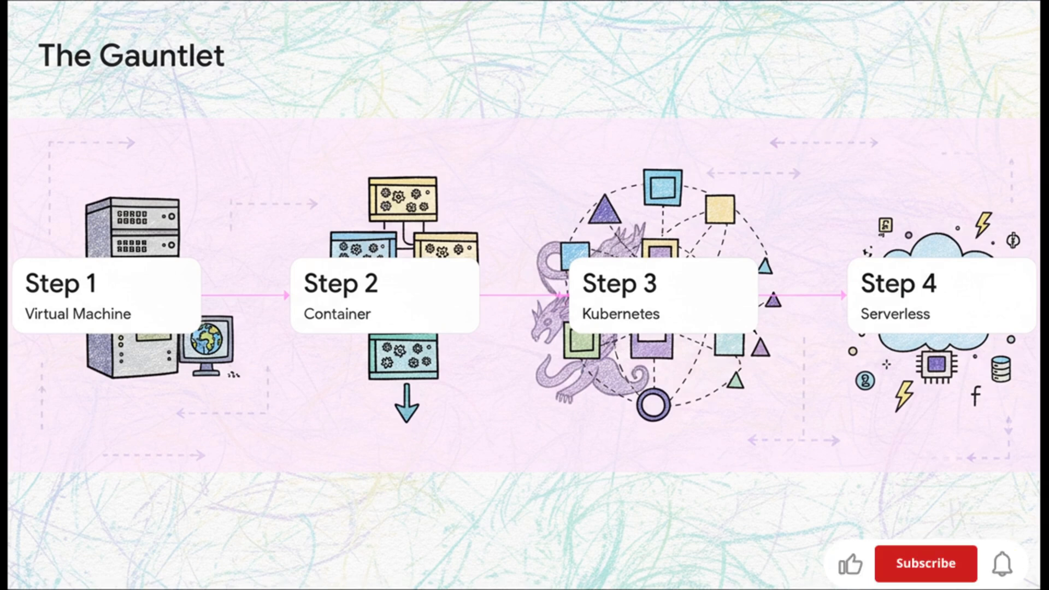
left_click(925, 563)
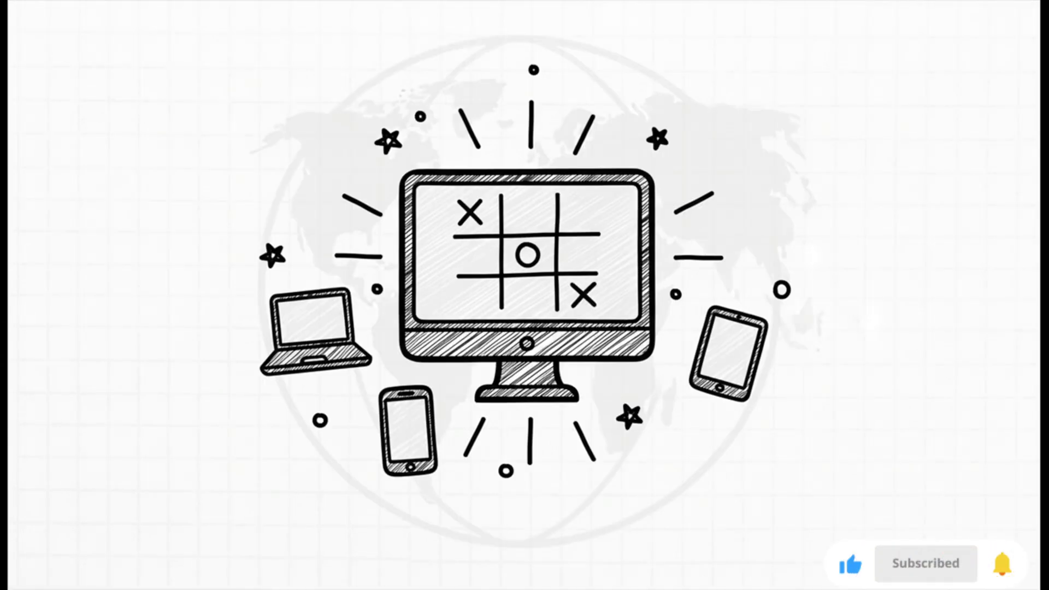
left_click(925, 564)
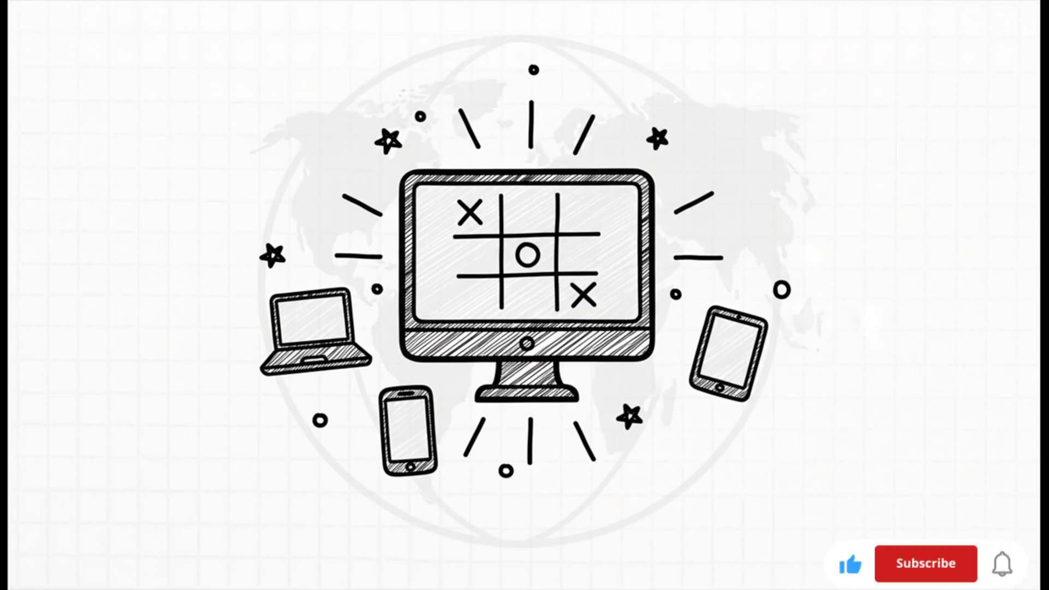
left_click(926, 577)
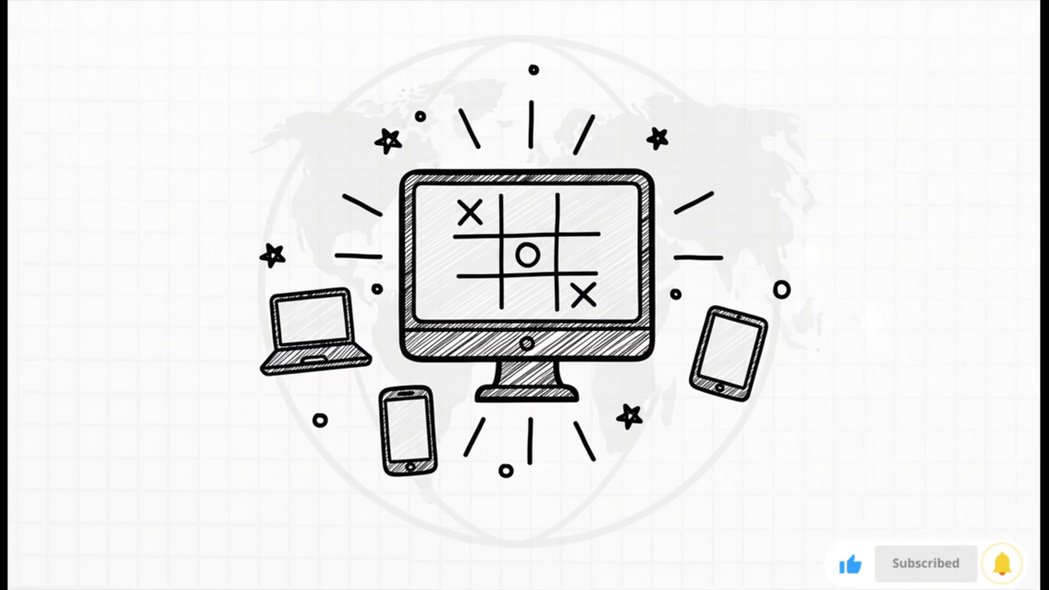
left_click(926, 564)
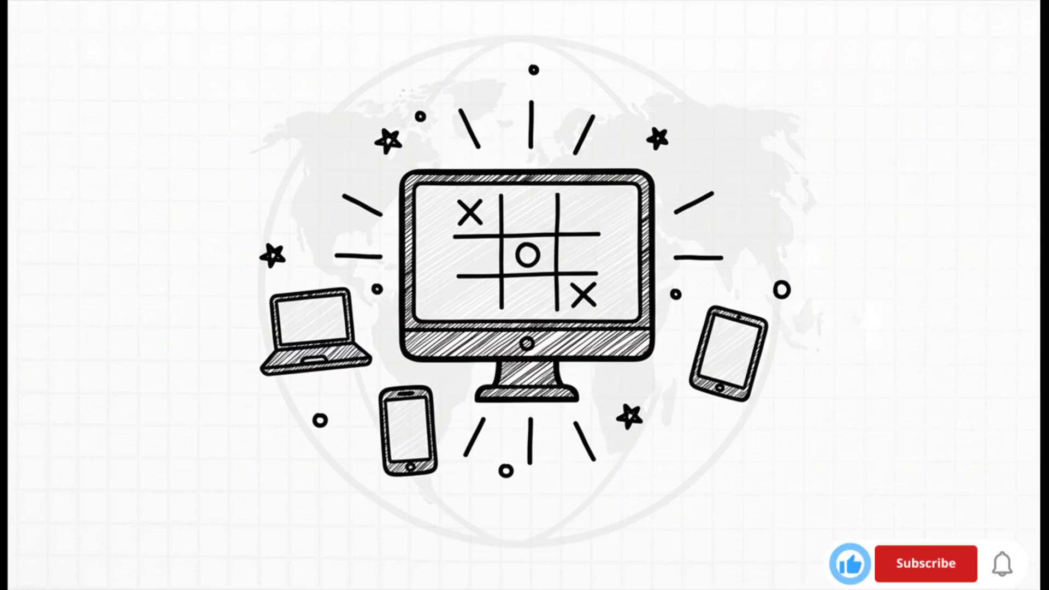
left_click(925, 580)
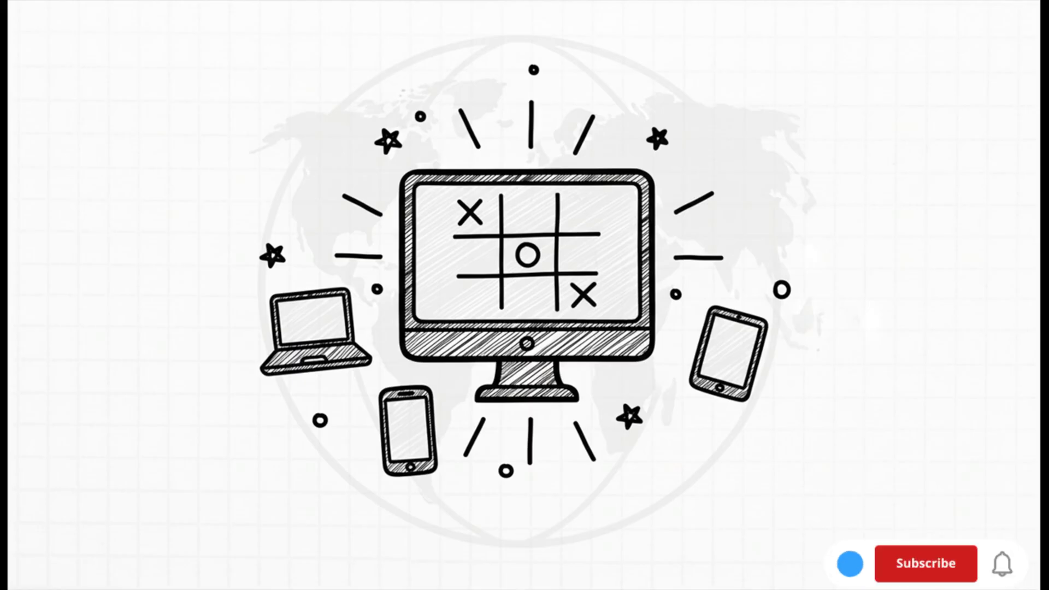
left_click(925, 579)
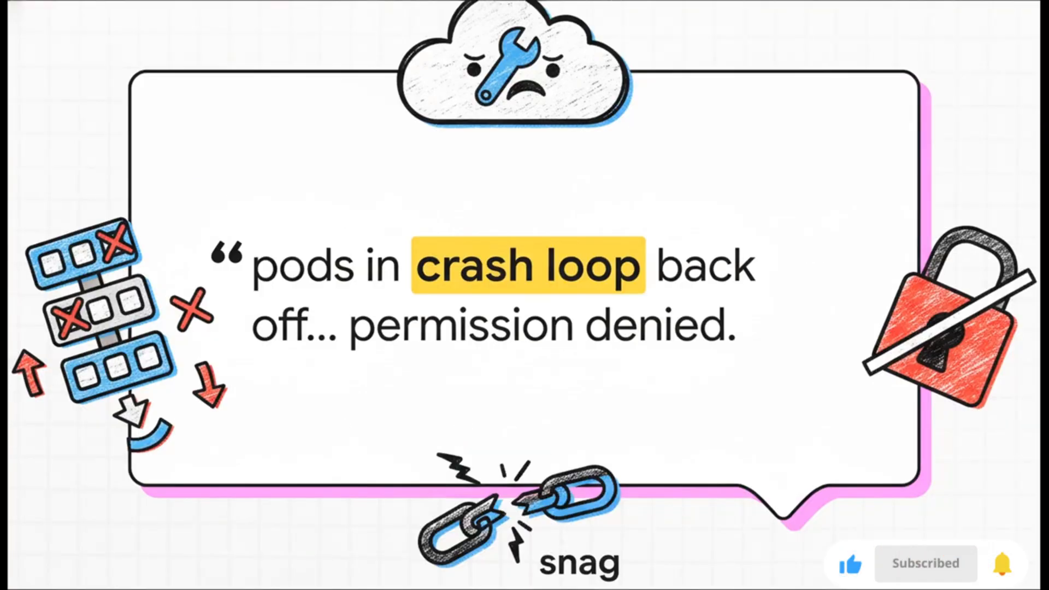
left_click(926, 563)
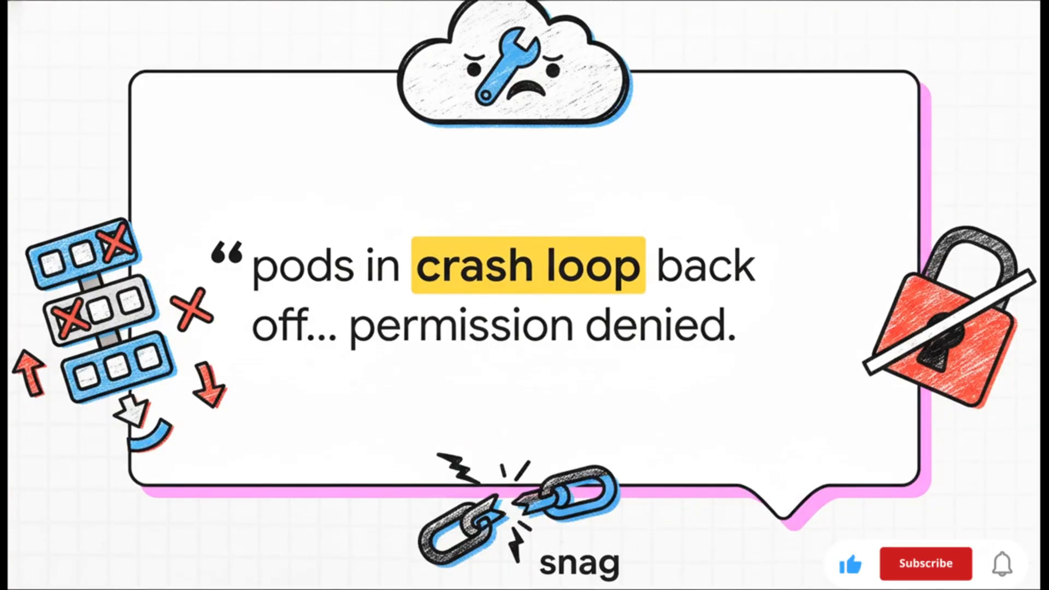
left_click(927, 562)
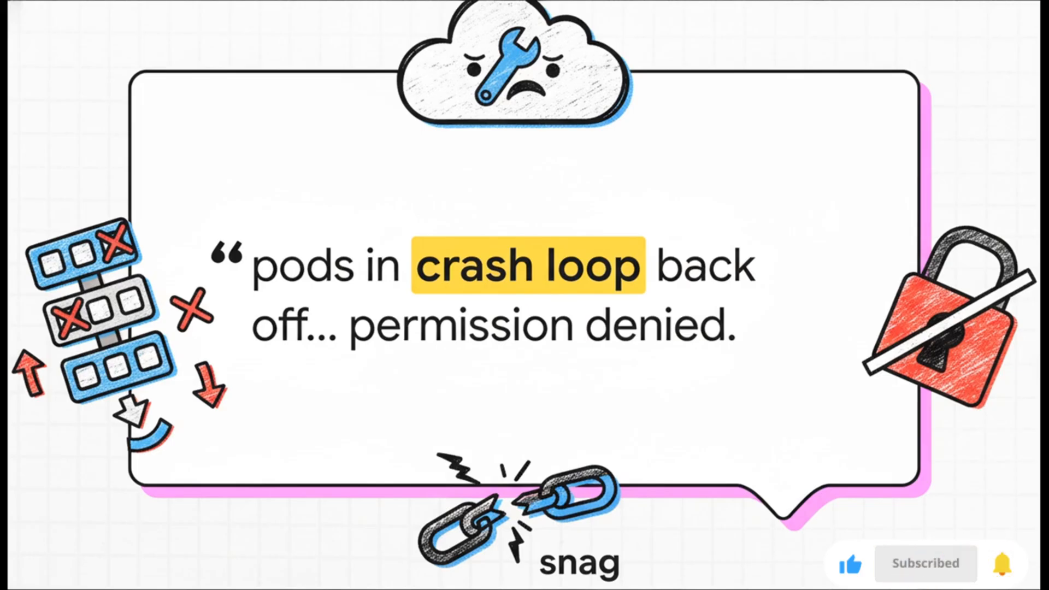
left_click(924, 563)
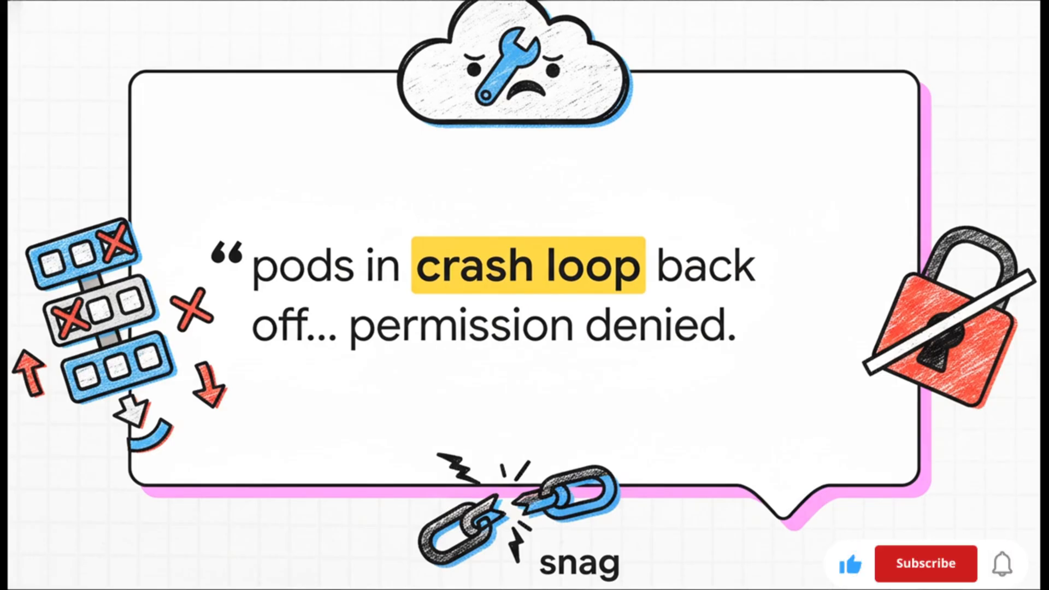
left_click(927, 563)
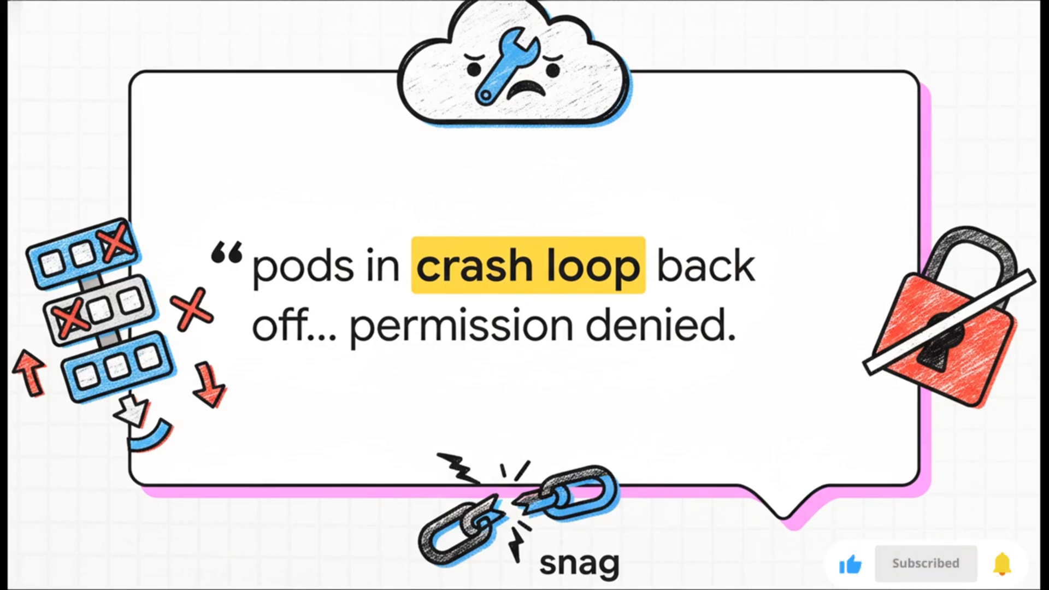
left_click(924, 563)
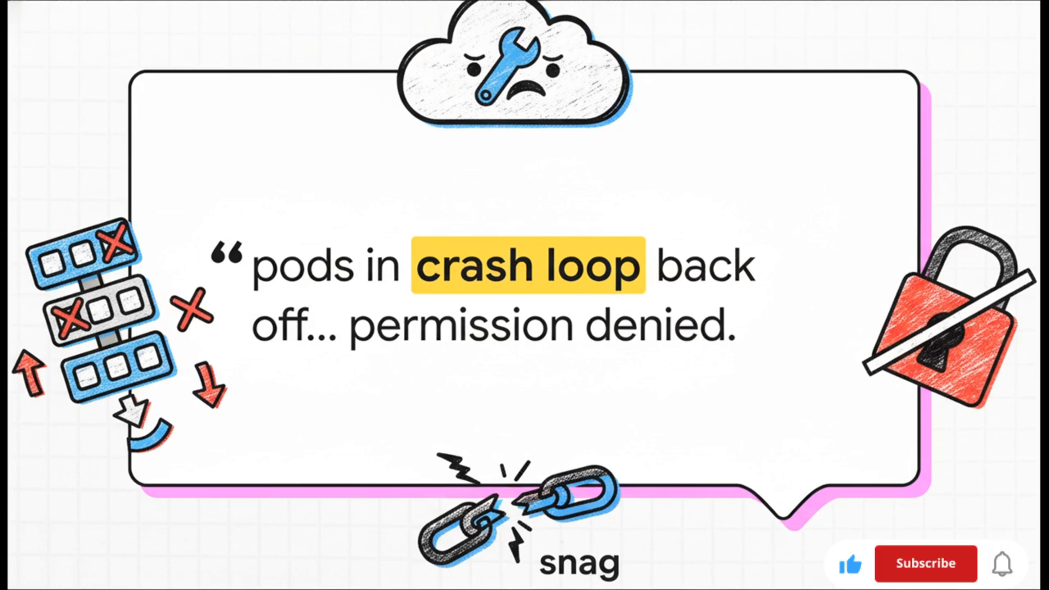
left_click(925, 564)
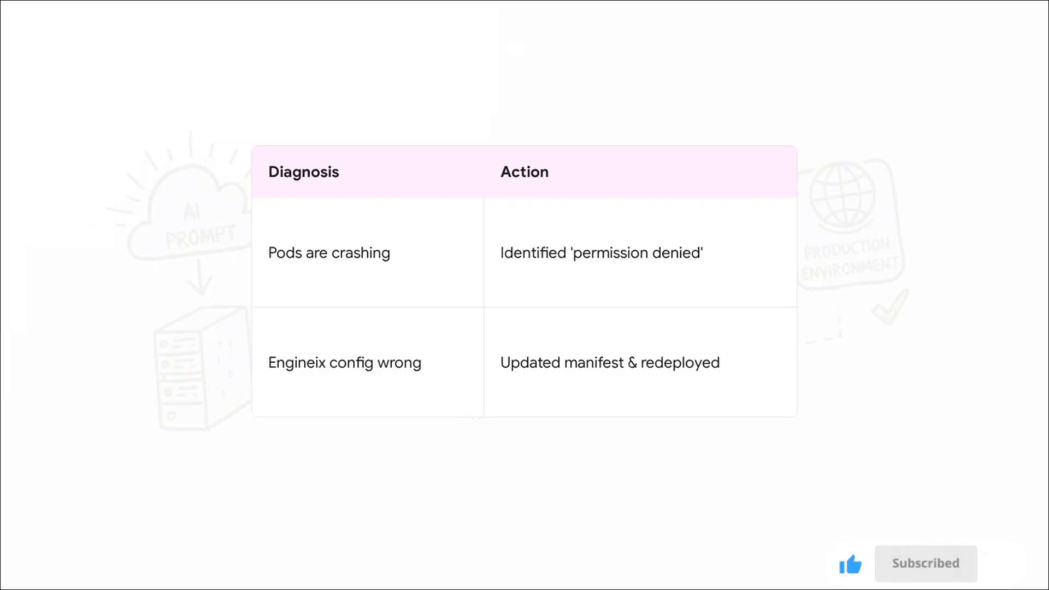
left_click(922, 578)
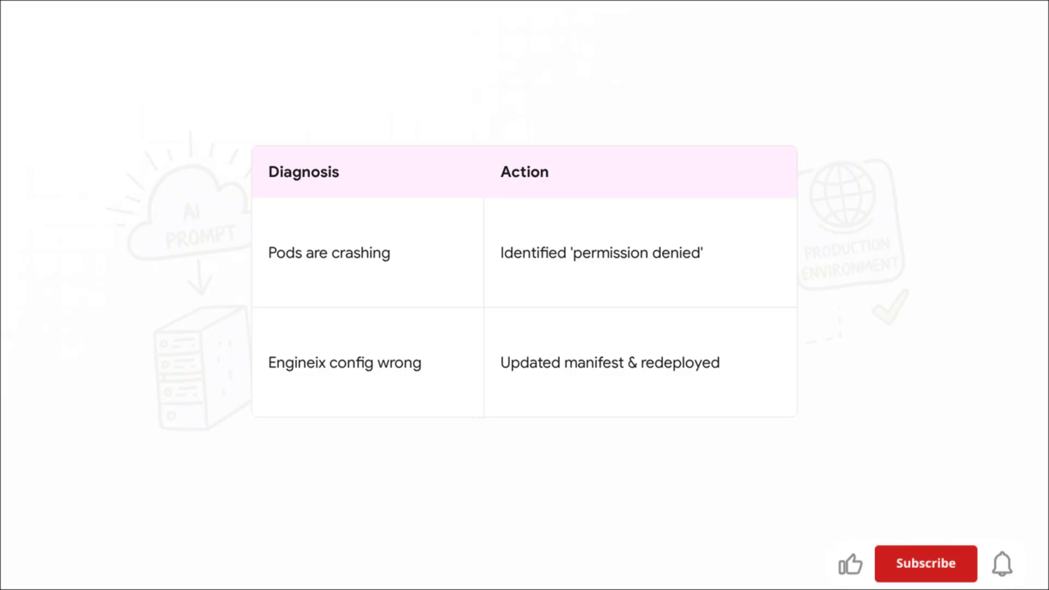
left_click(923, 577)
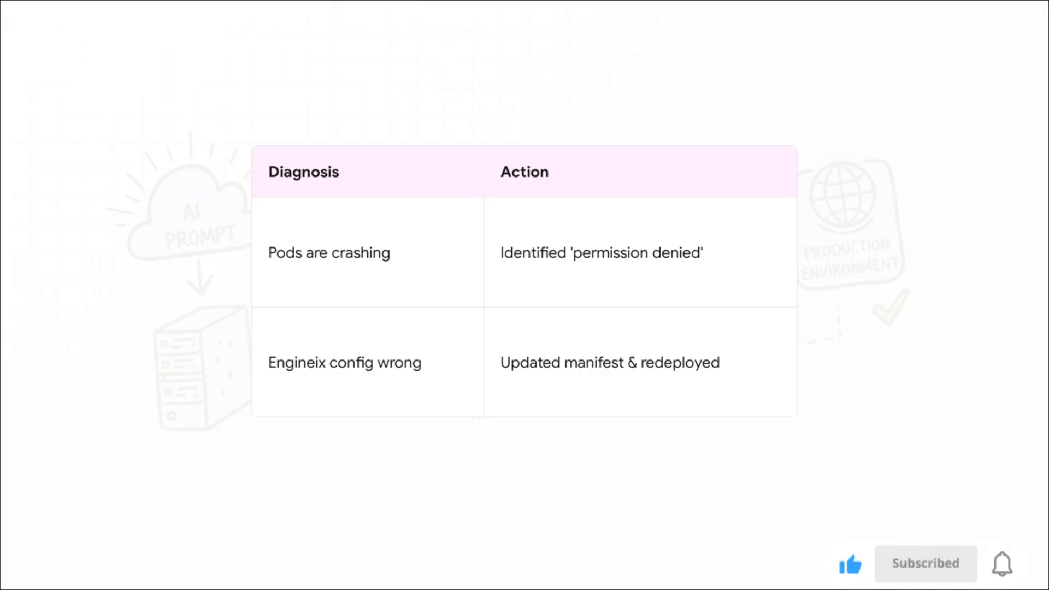
left_click(921, 578)
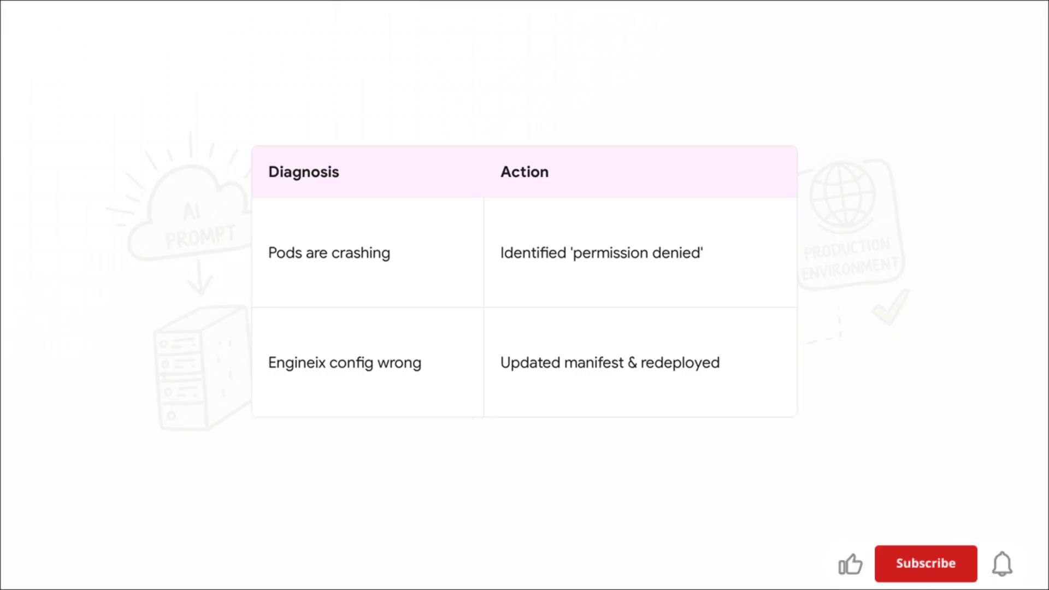
left_click(922, 563)
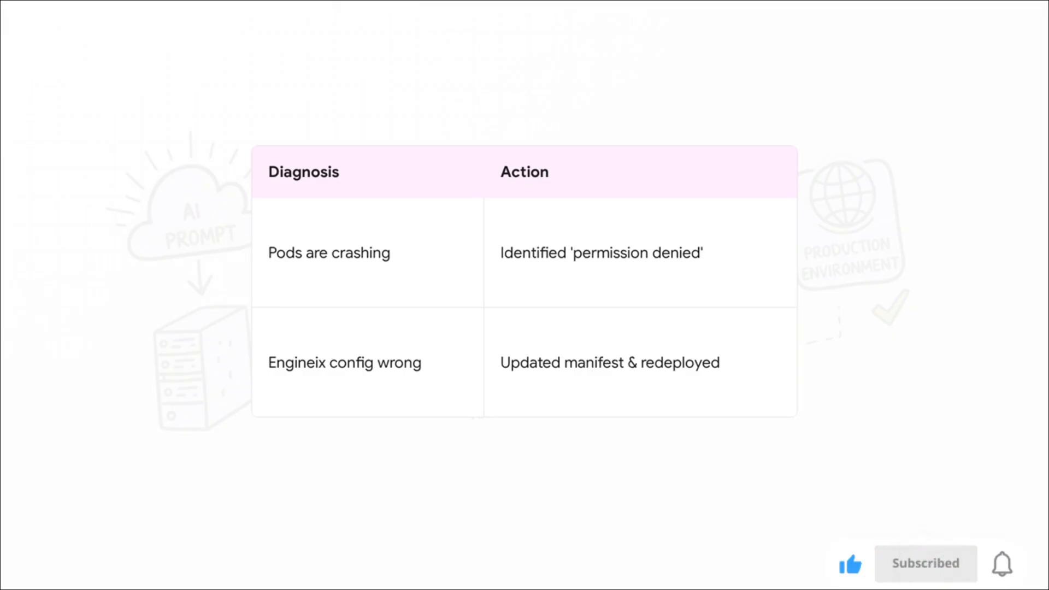
left_click(921, 578)
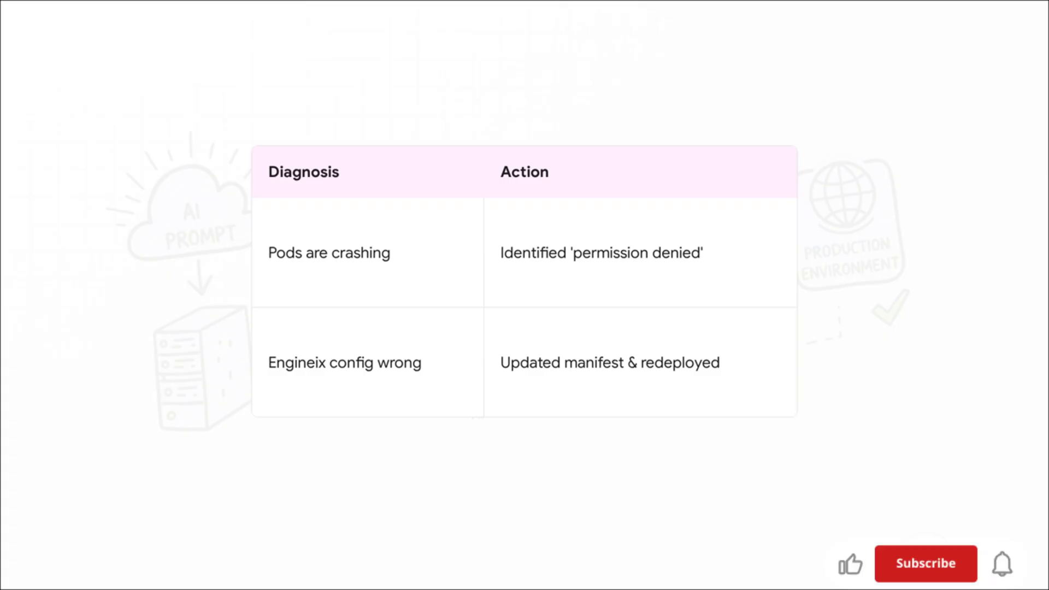
left_click(923, 563)
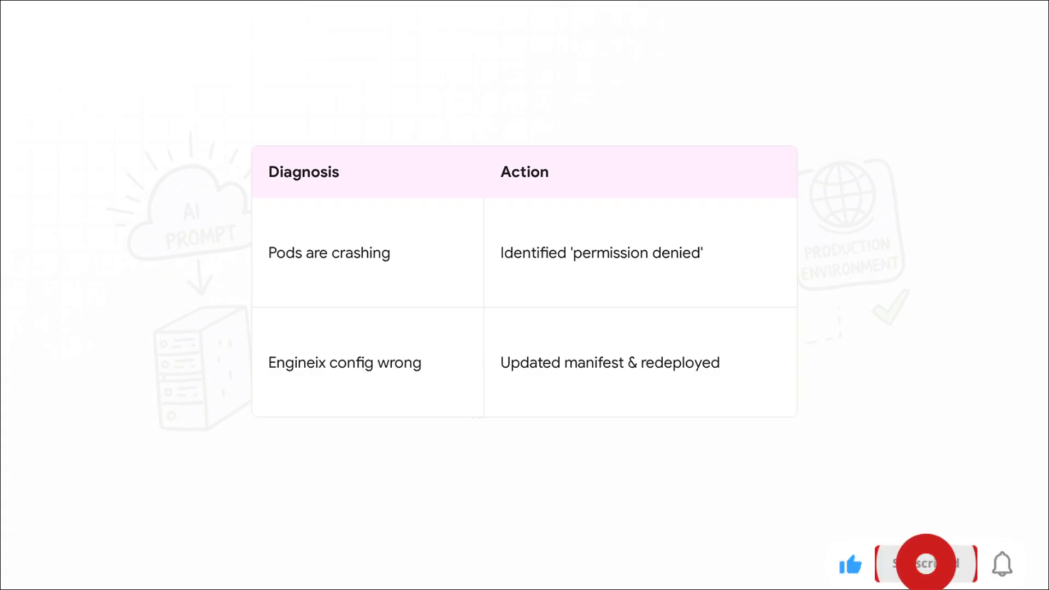
left_click(925, 564)
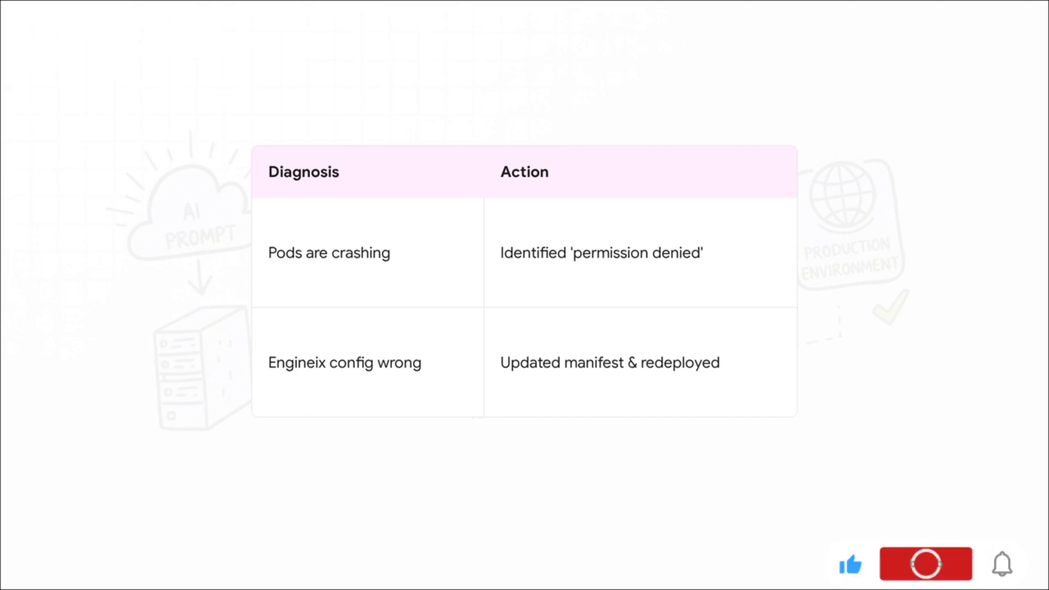
left_click(925, 566)
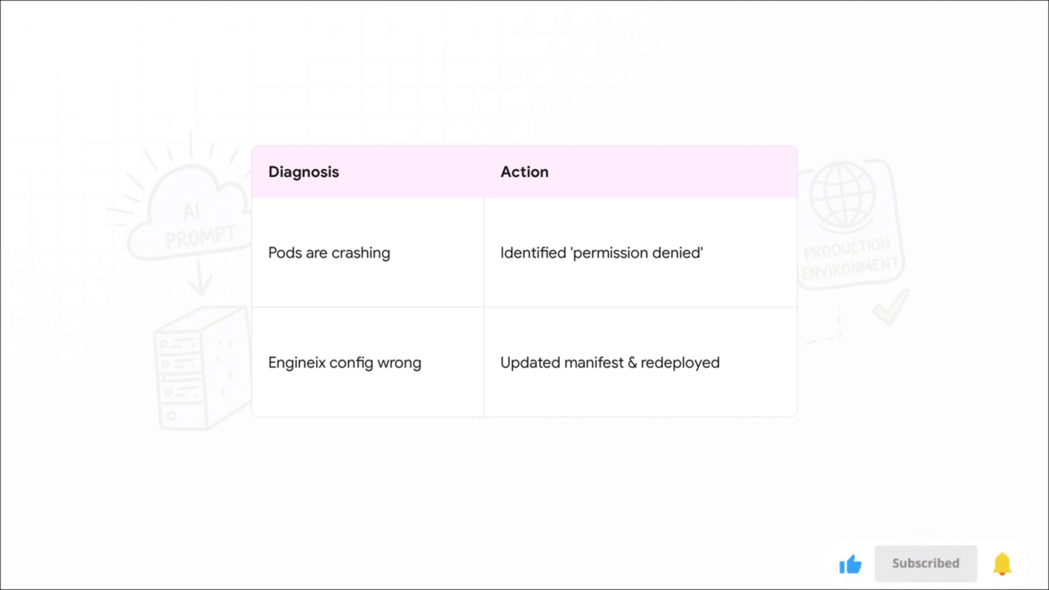